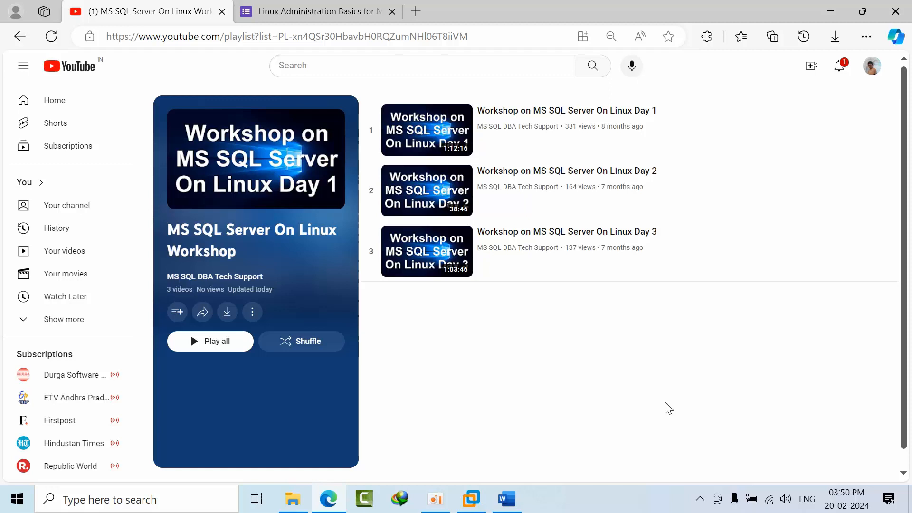
mouse_move(444, 140)
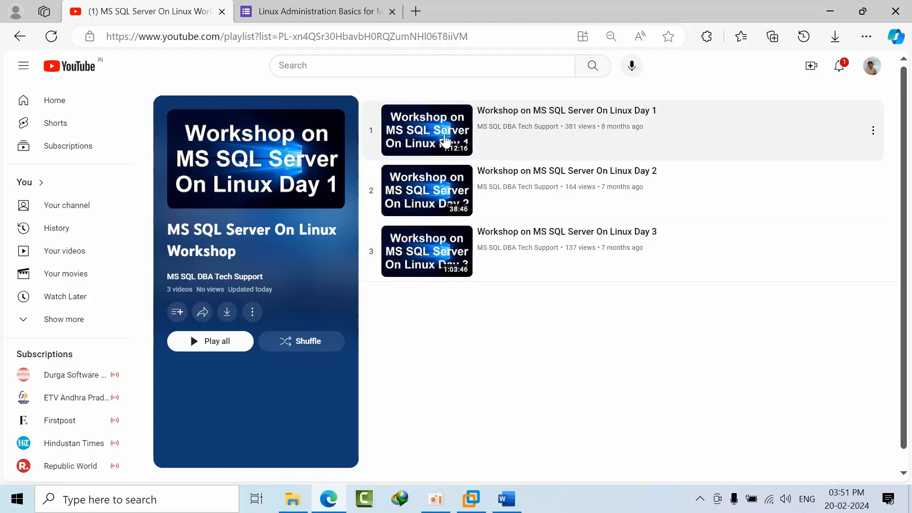
mouse_move(439, 360)
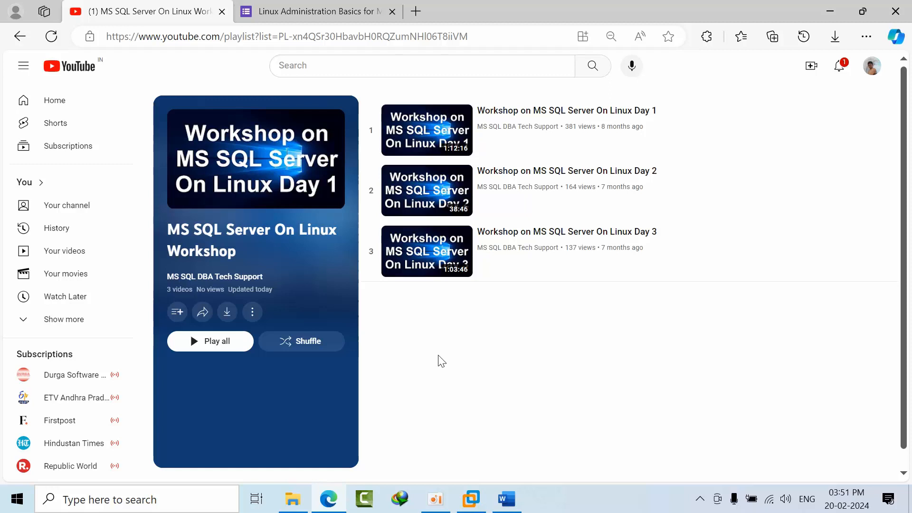
Switch to the Linux Administration Basics for MS SQL DBAs announcement in Word.
left_click(503, 499)
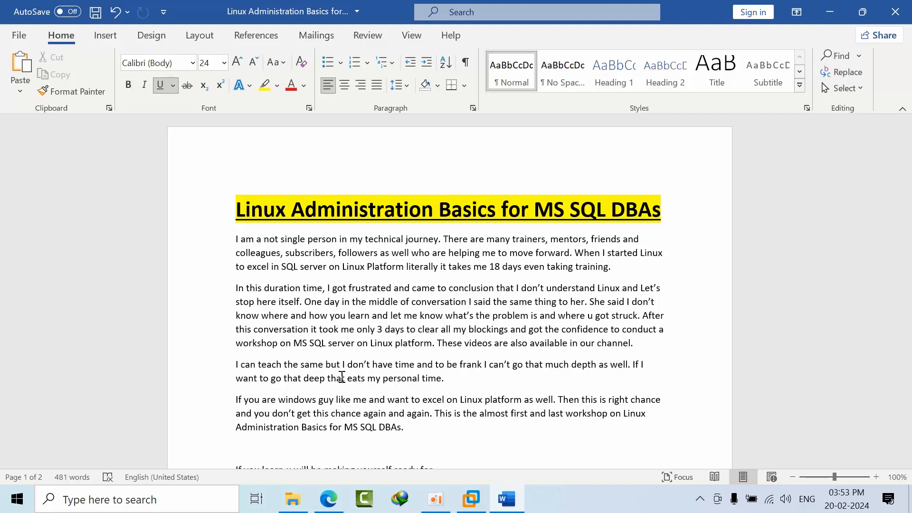
Scroll to page 2 showing syllabus topics, trainer, timings, fee, duration and demo date.
scroll("down", 3)
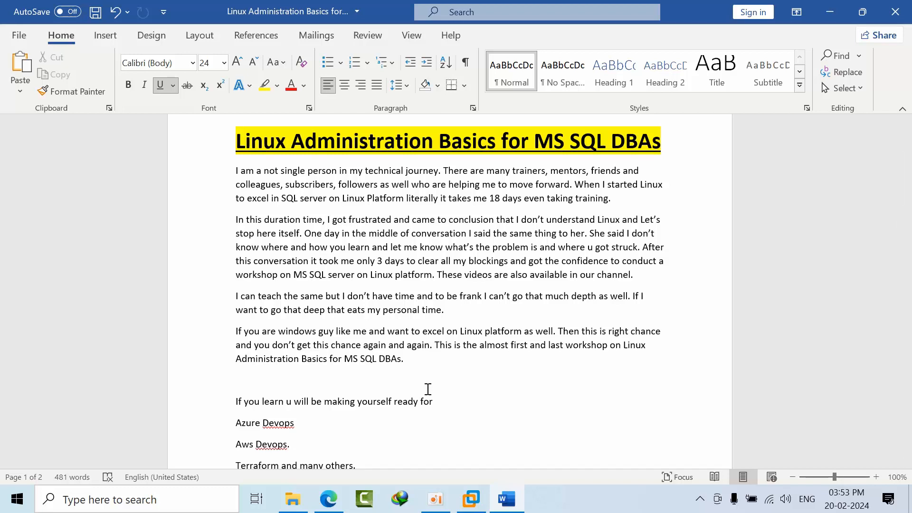
scroll("down", 3)
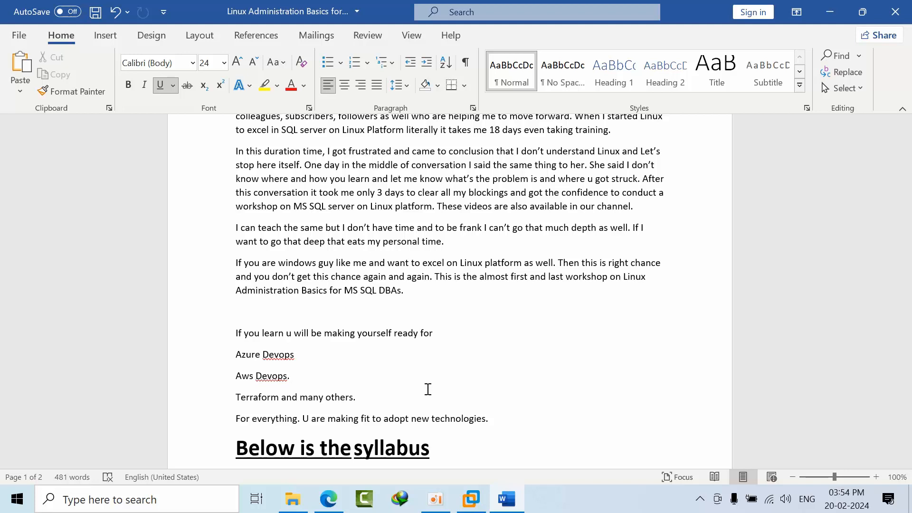
scroll("down", 3)
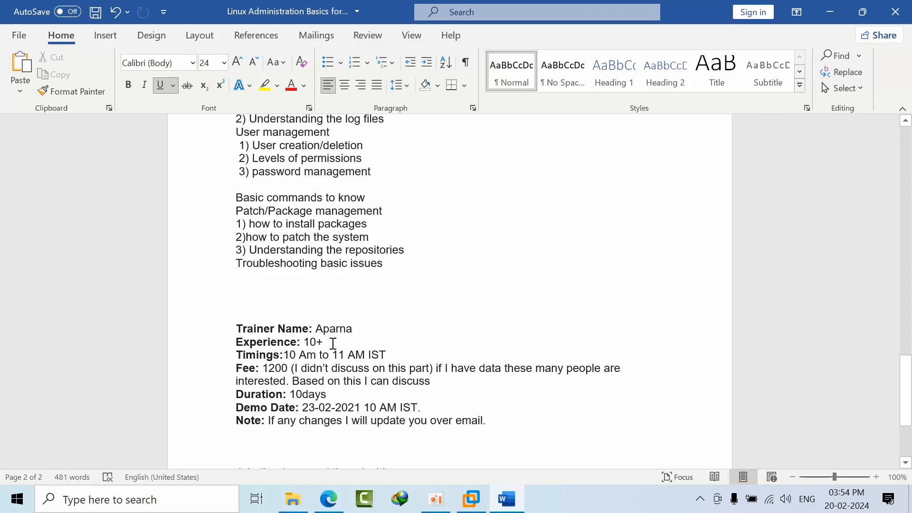
left_click_drag(323, 342, 330, 354)
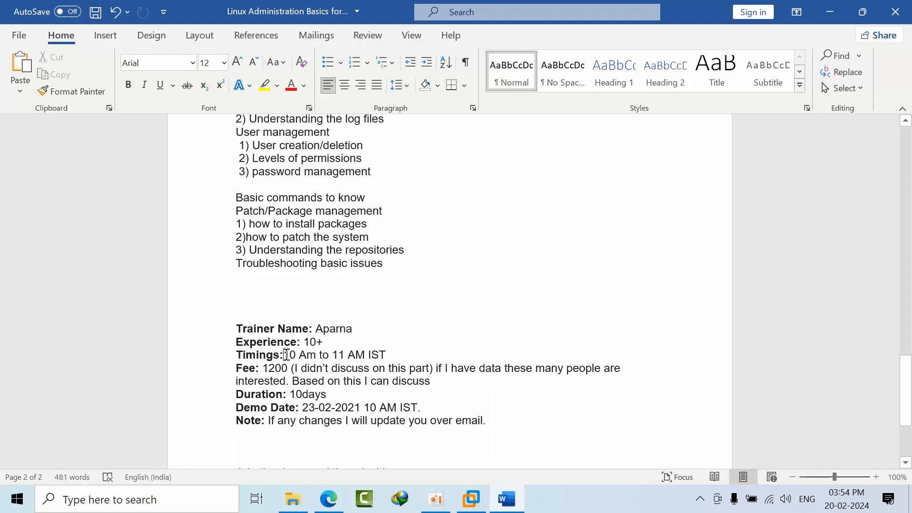
left_click_drag(284, 355, 385, 355)
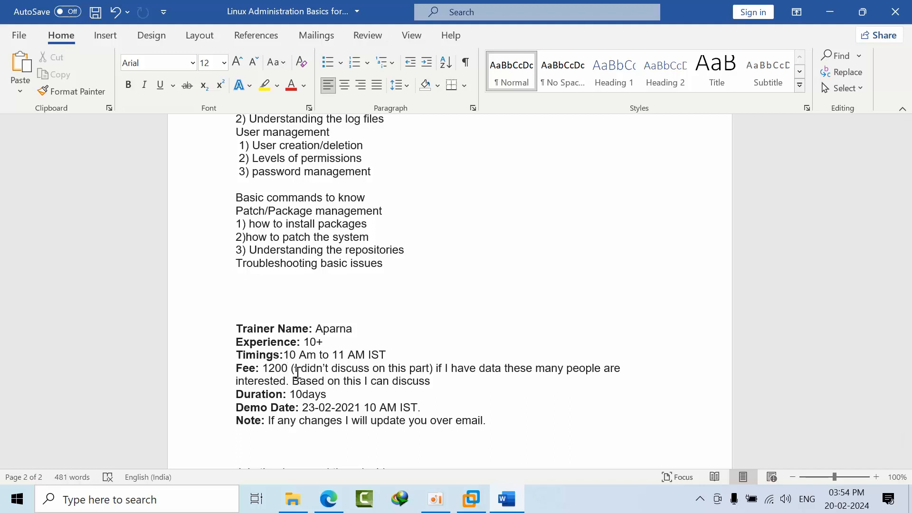
scroll("down", 3)
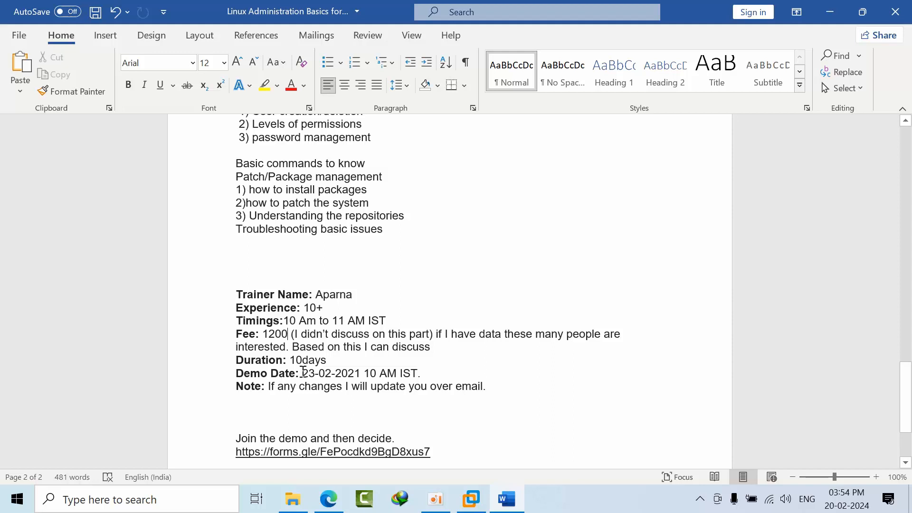
left_click(845, 498)
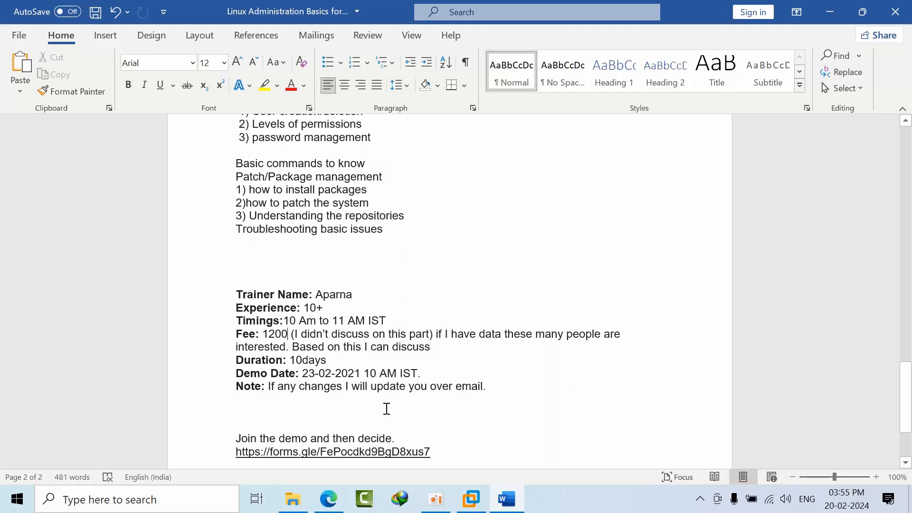
mouse_move(442, 387)
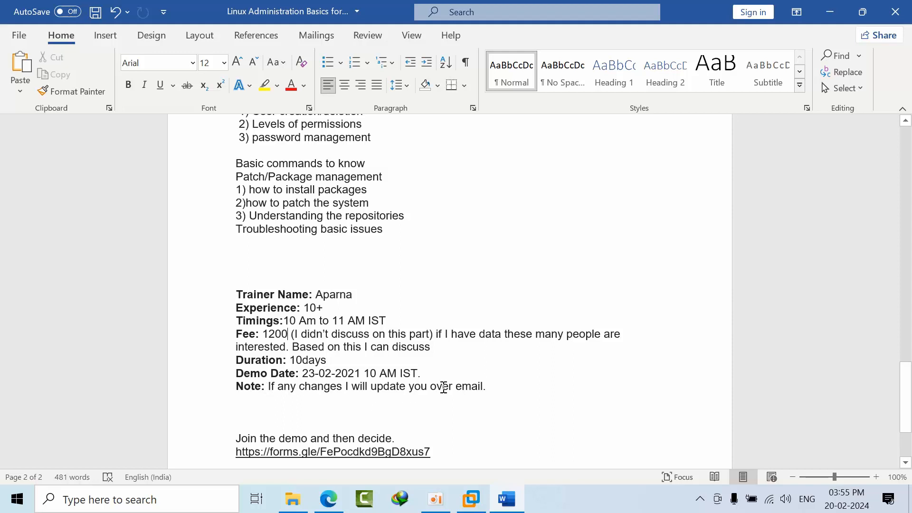
mouse_move(496, 397)
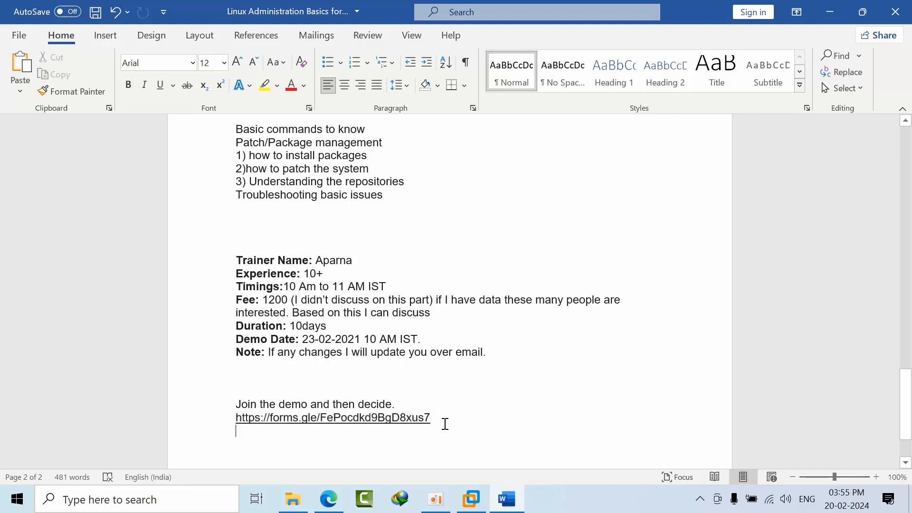
mouse_move(465, 425)
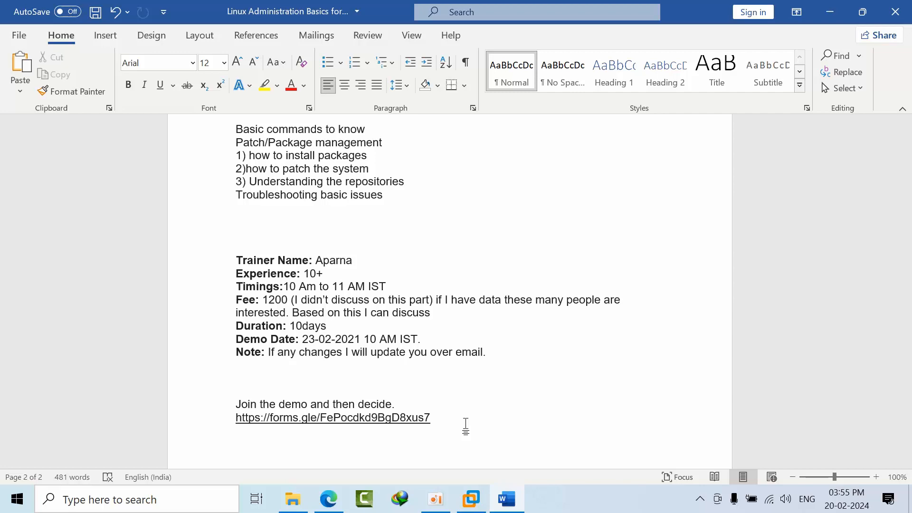
Open the Google Forms registration tab and scroll through the Name, Email, Phone and Comments questions.
left_click(328, 499)
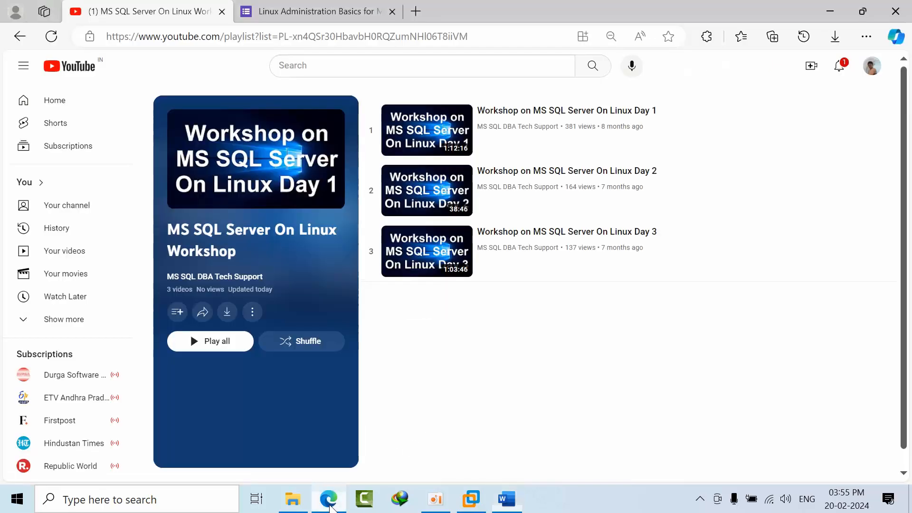
left_click(316, 10)
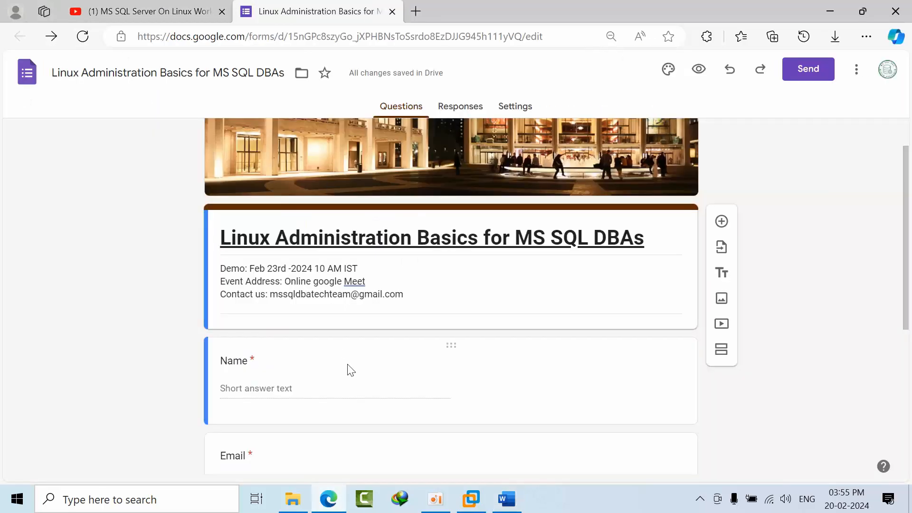
scroll("down", 3)
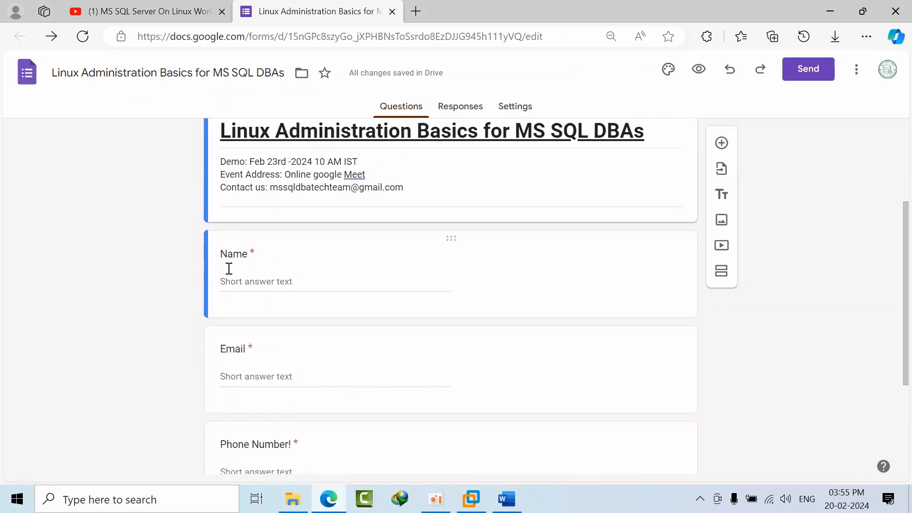
scroll("down", 3)
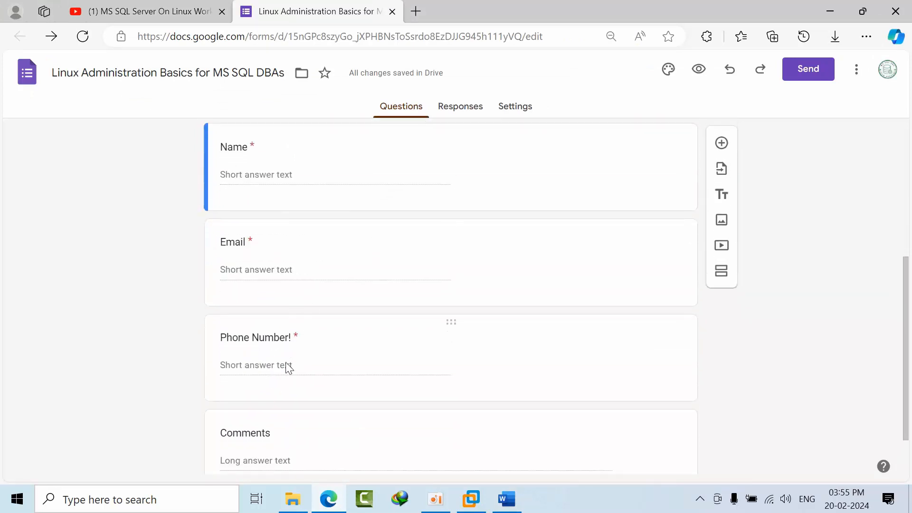
scroll("down", 3)
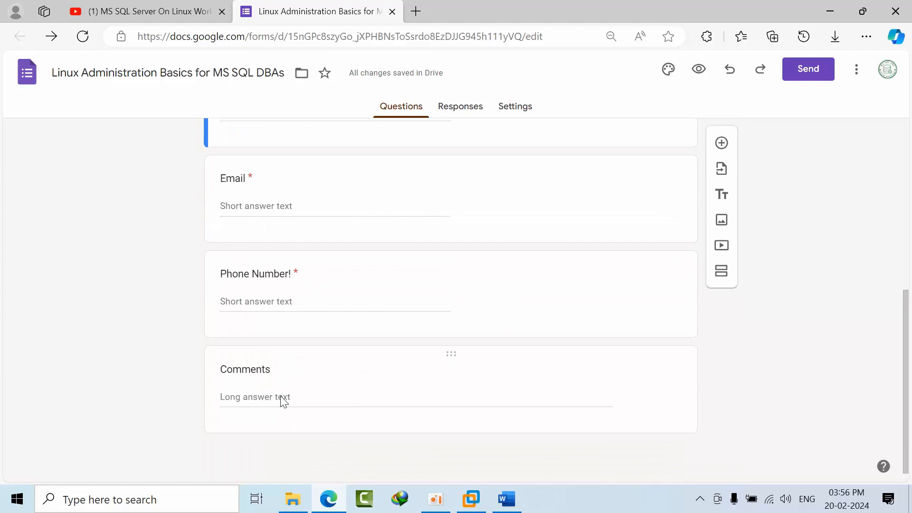
mouse_move(281, 396)
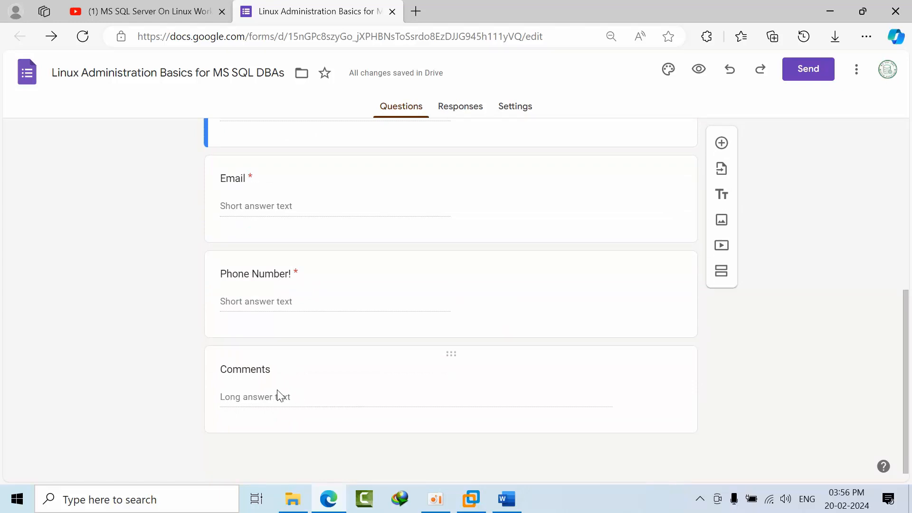
mouse_move(552, 454)
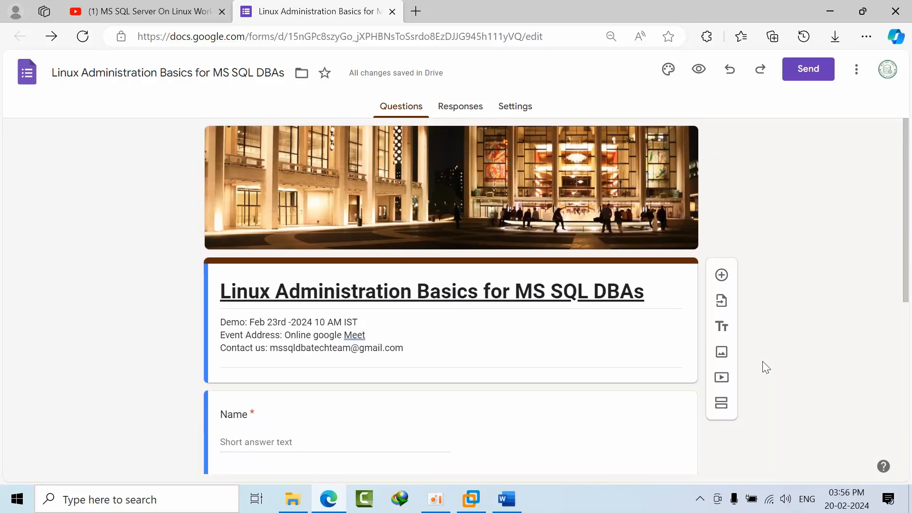
scroll("down", 3)
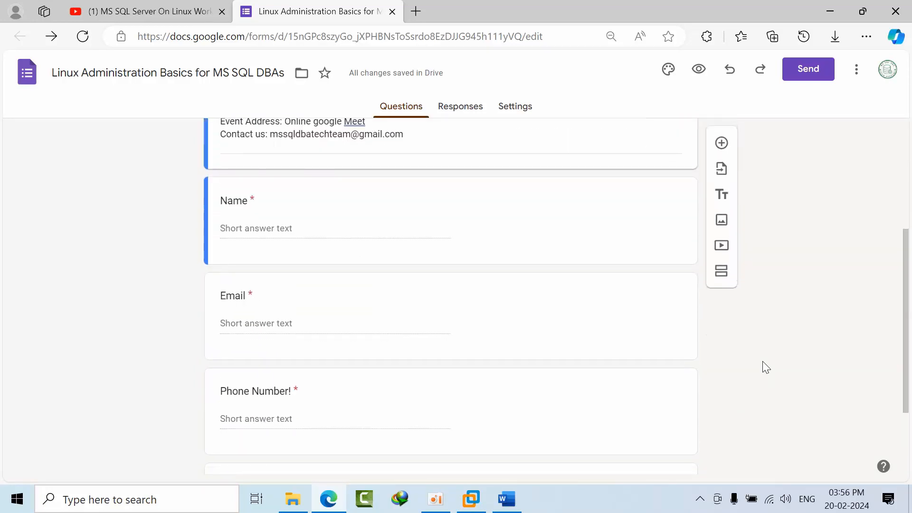